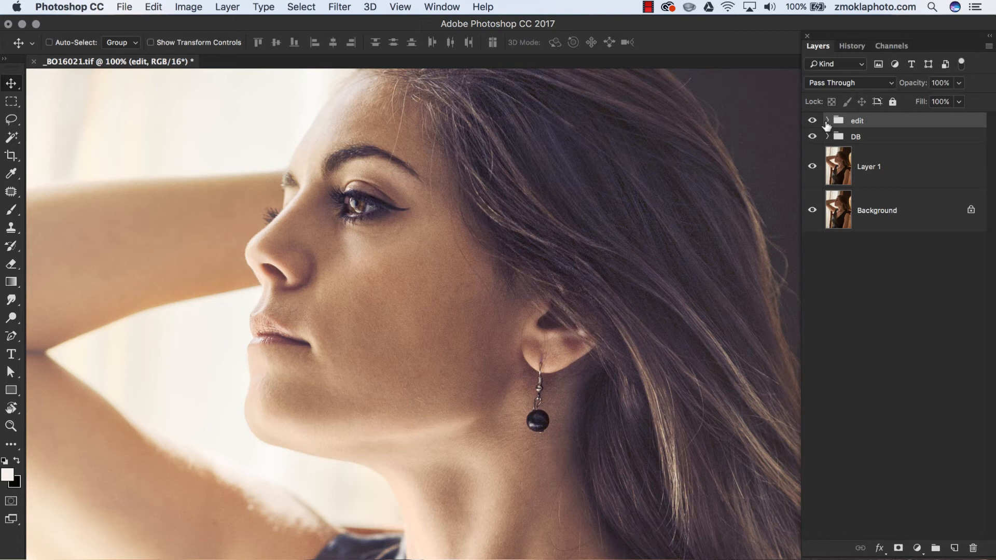
# Expand the edit group to list its finishing, vignette, color and luminosity adjustment layers
pyautogui.click(826, 121)
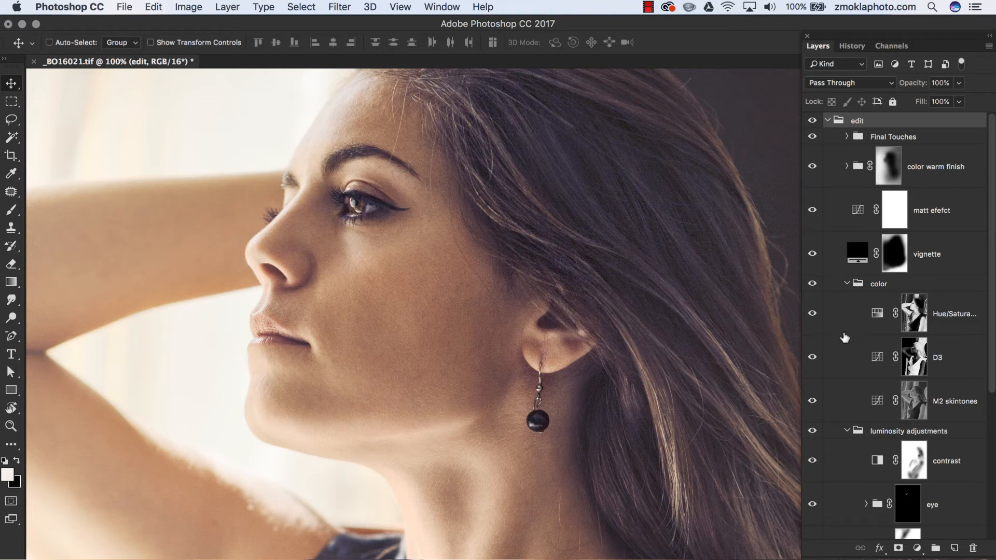
pyautogui.moveTo(844, 348)
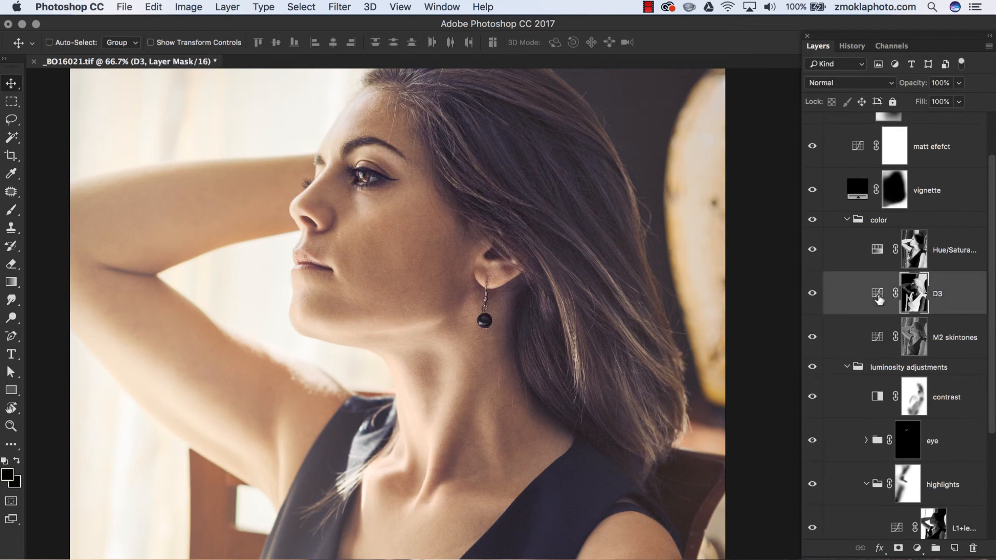
pyautogui.moveTo(890, 324)
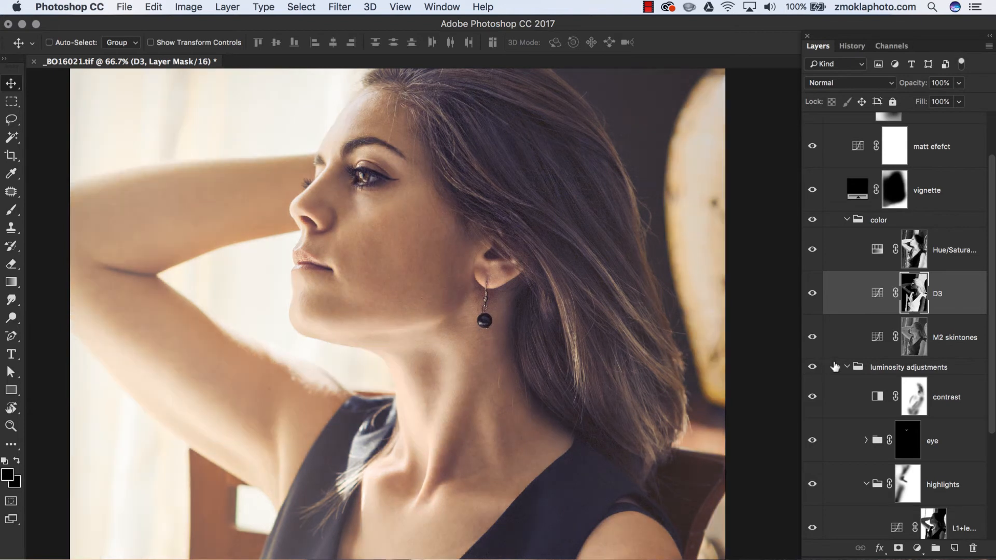
# Scroll down the layer stack and show the D3 Mask, Lights 1–7 and Darks channels
pyautogui.scroll(-3)
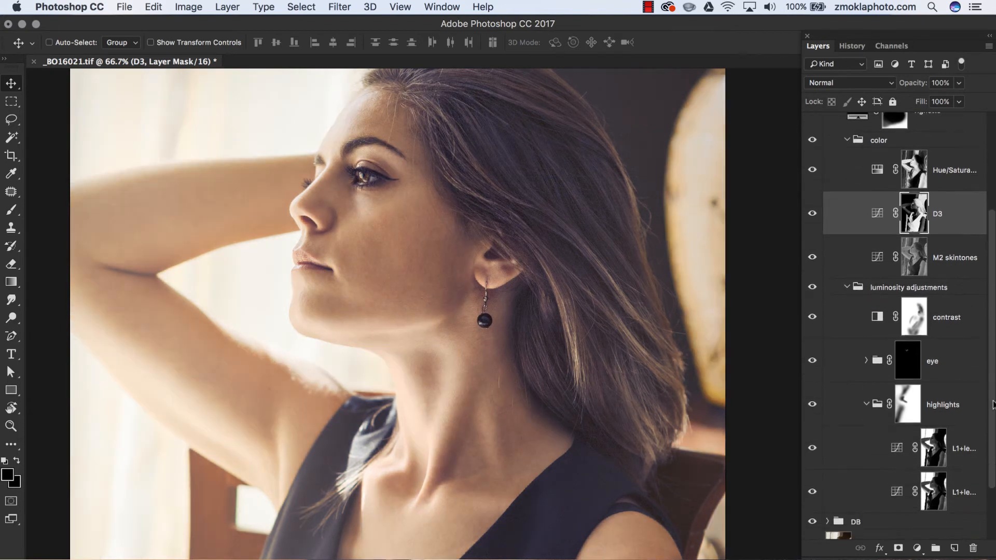
pyautogui.scroll(-3)
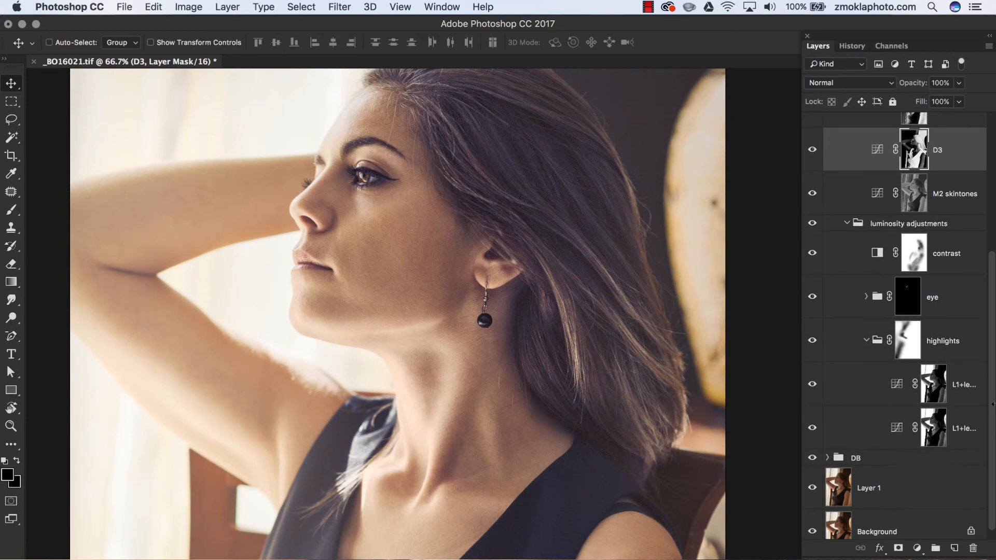
pyautogui.click(891, 46)
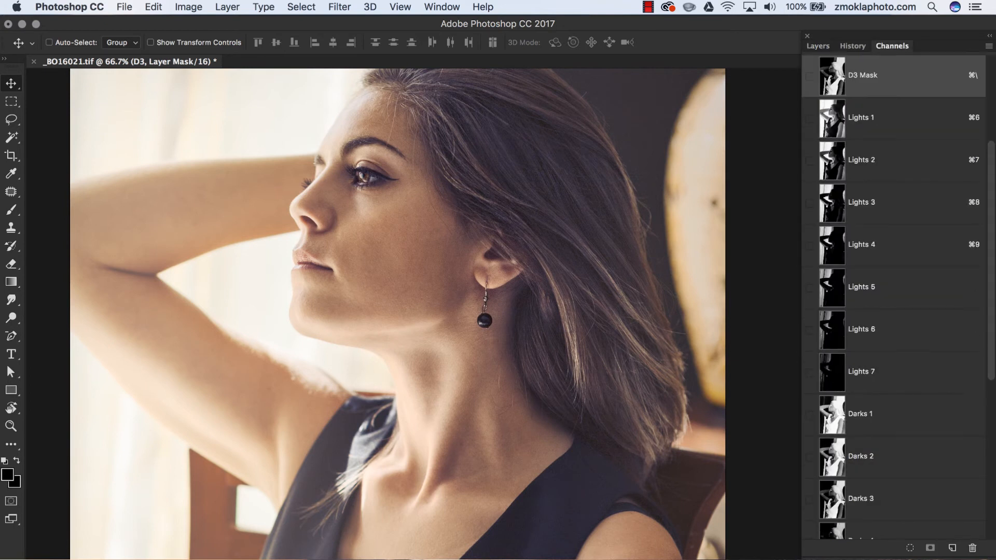
# Scroll the channel list to reveal Darks 1–4 beneath Lights 1–7
pyautogui.scroll(-3)
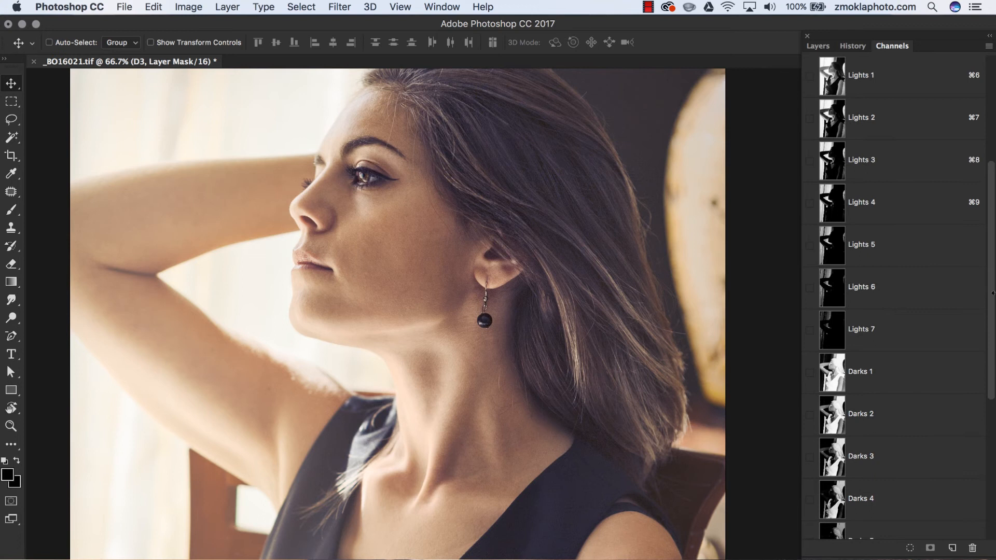
pyautogui.moveTo(919, 469)
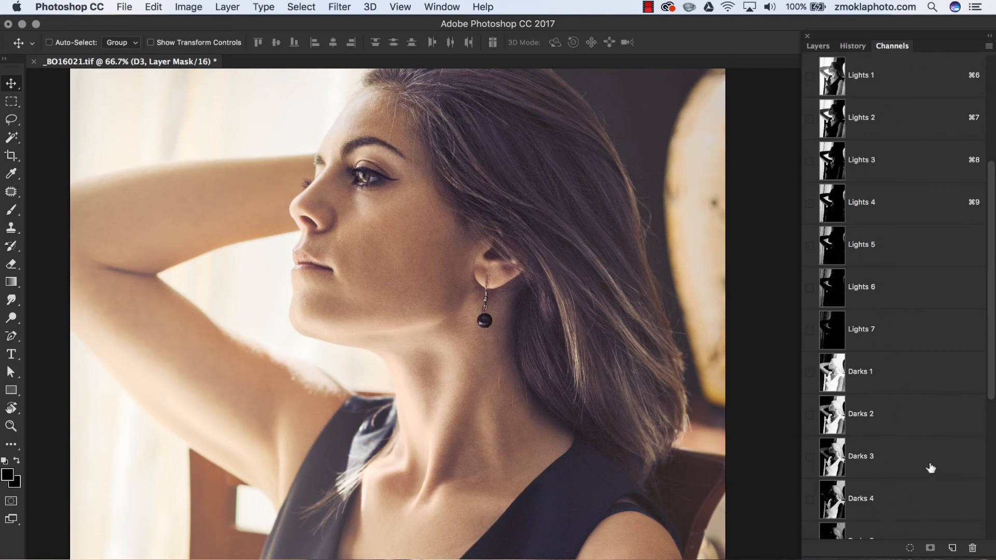
pyautogui.moveTo(818, 46)
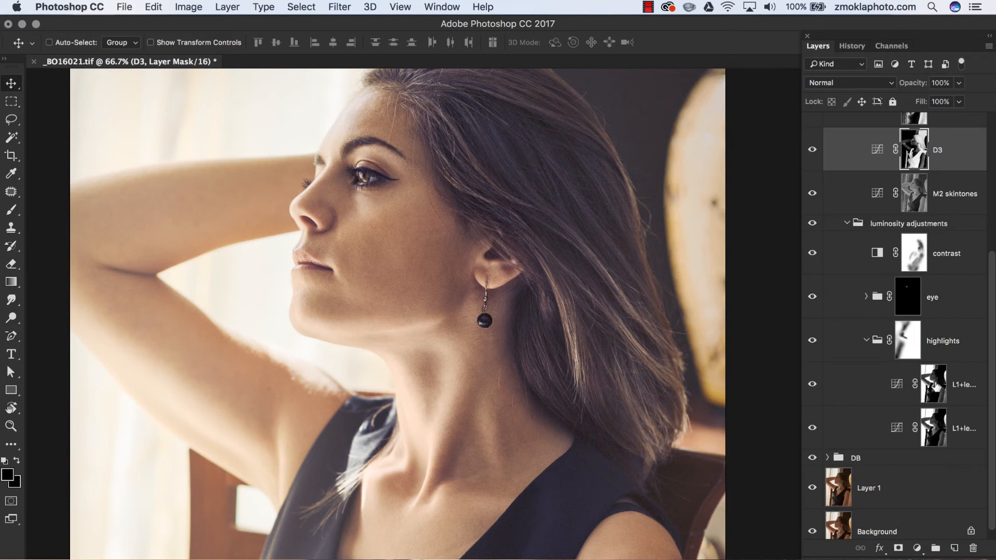
pyautogui.click(963, 384)
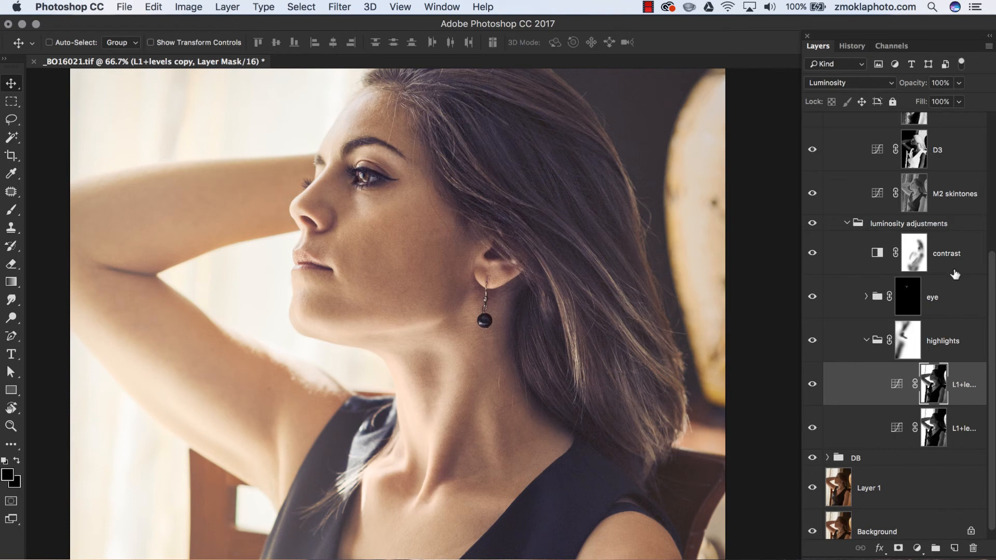
pyautogui.scroll(-3)
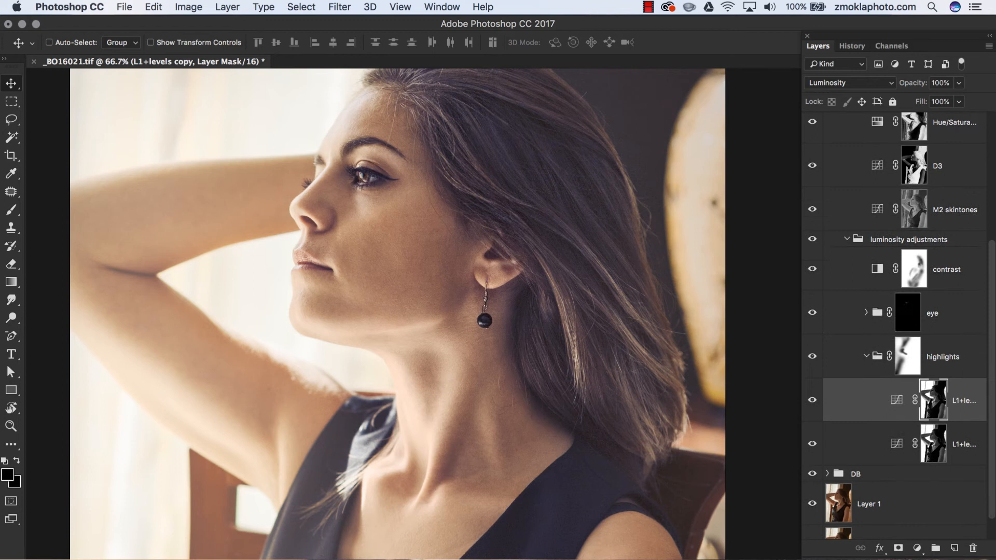
pyautogui.scroll(-3)
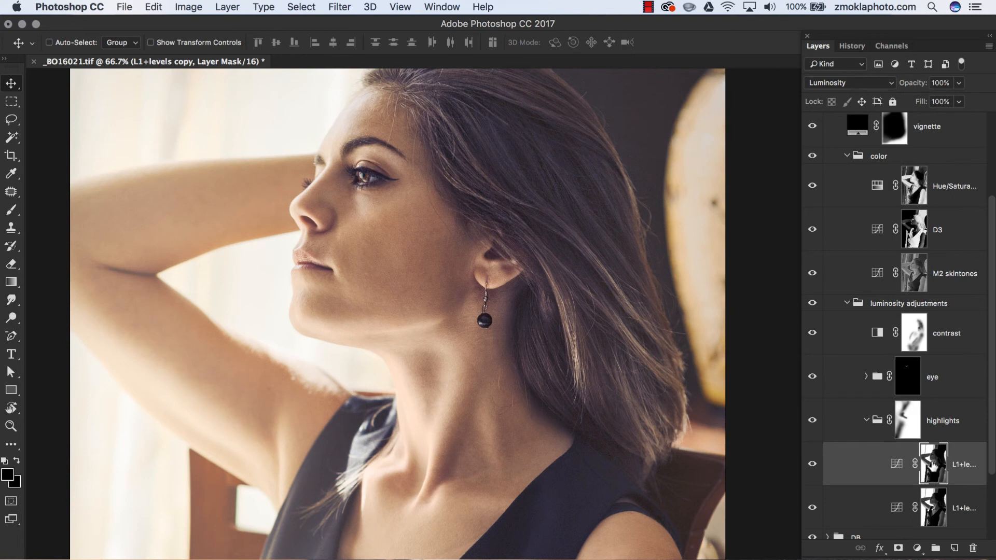
pyautogui.moveTo(957, 388)
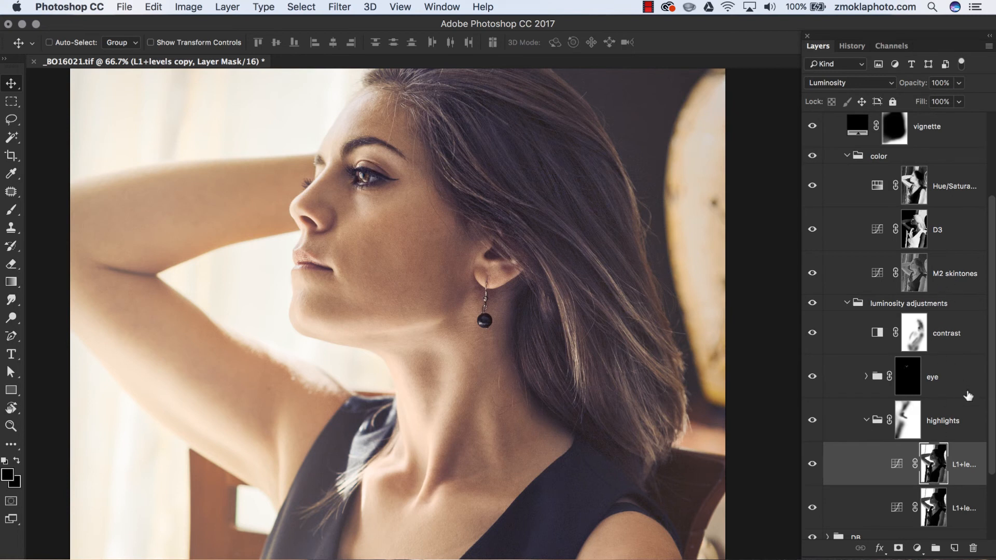
pyautogui.scroll(-3)
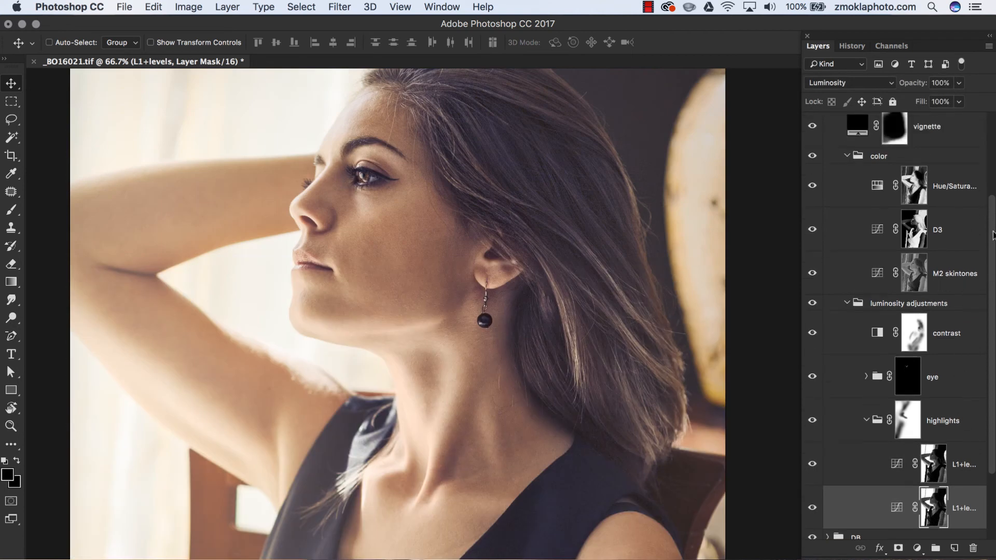
pyautogui.click(955, 273)
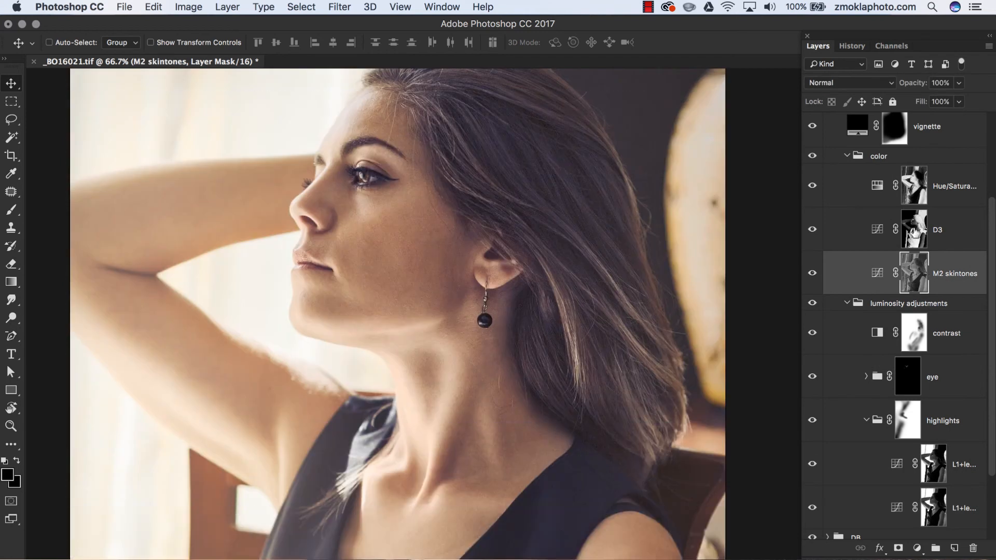
pyautogui.click(939, 230)
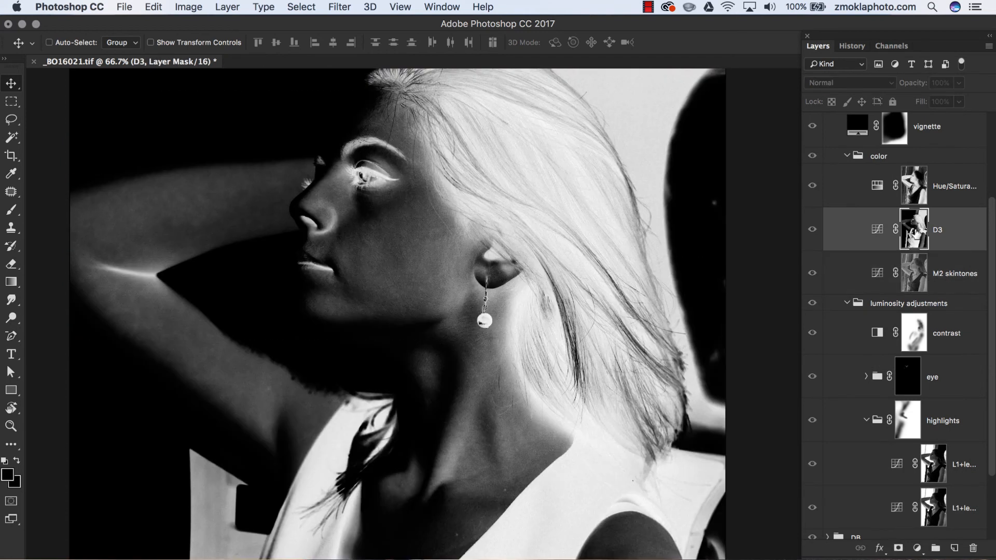
pyautogui.click(955, 186)
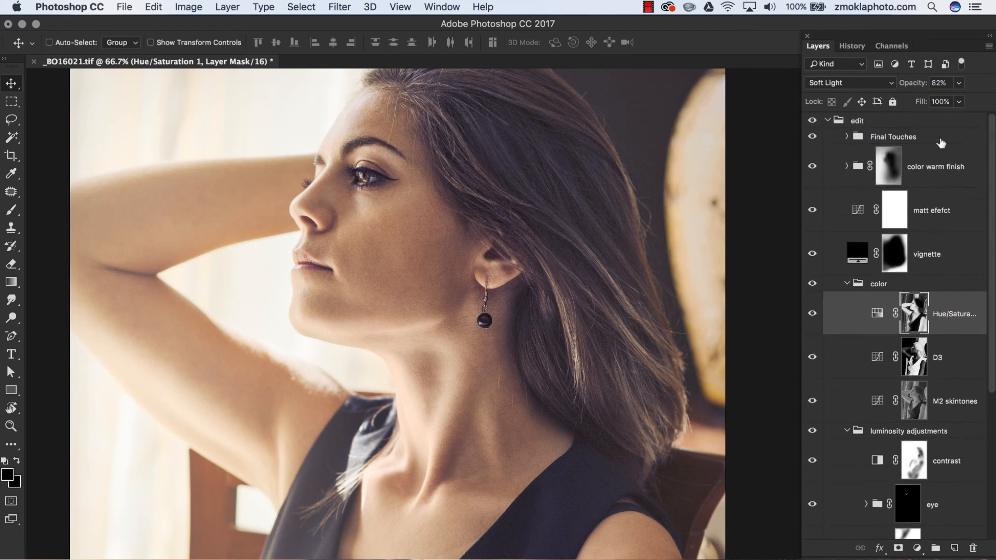
# Expand Final Touches, select Layer 3, and scroll the layer list down to the Background
pyautogui.click(848, 137)
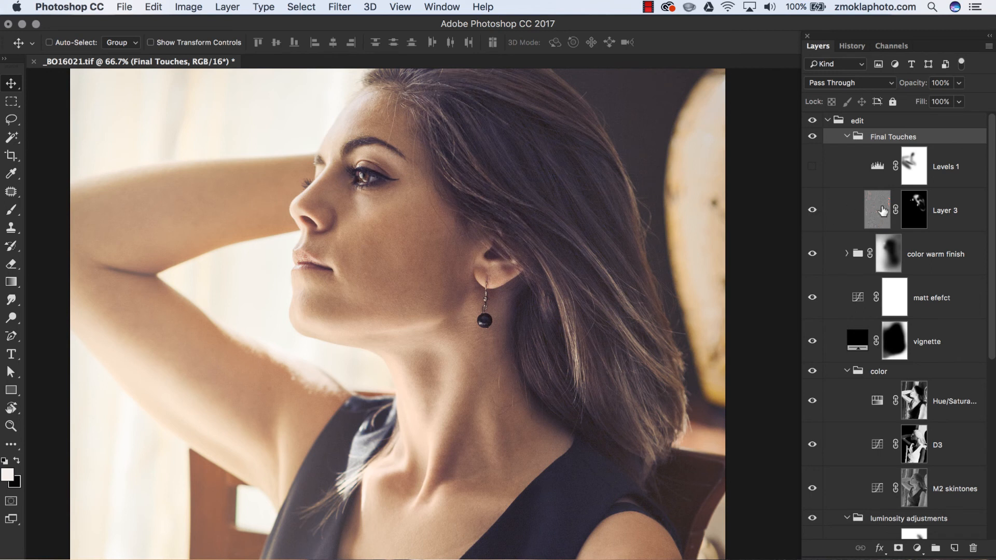
pyautogui.click(913, 210)
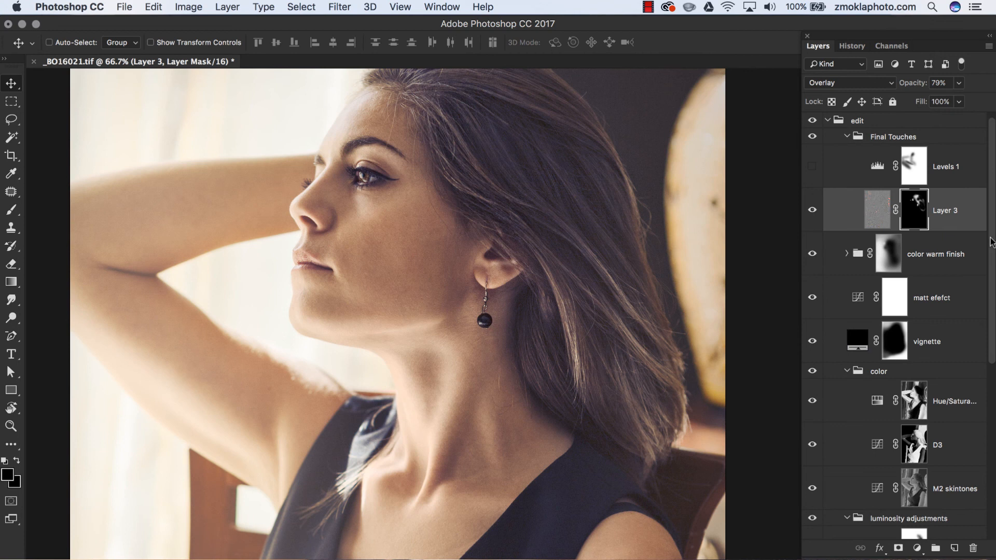
pyautogui.scroll(-3)
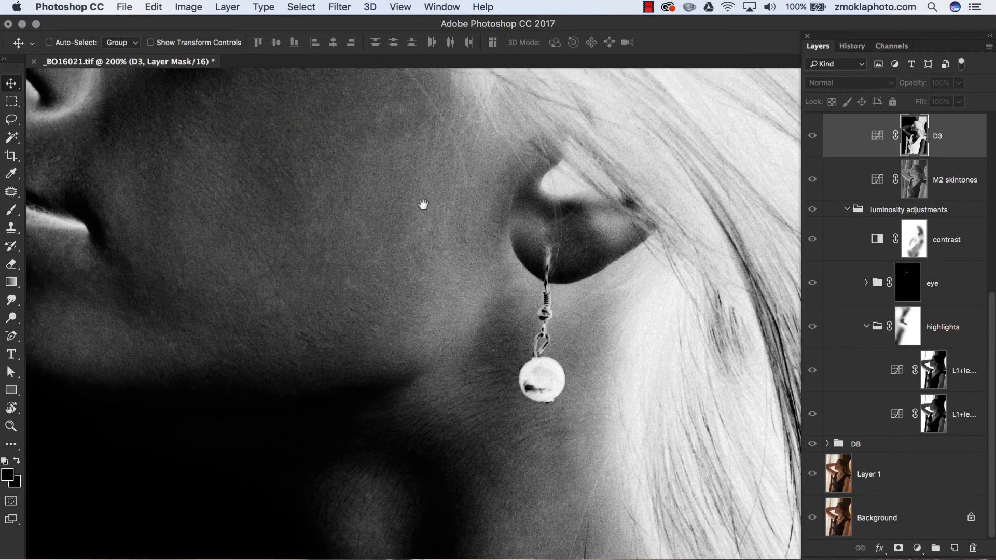
pyautogui.moveTo(424, 204); pyautogui.dragTo(626, 358)
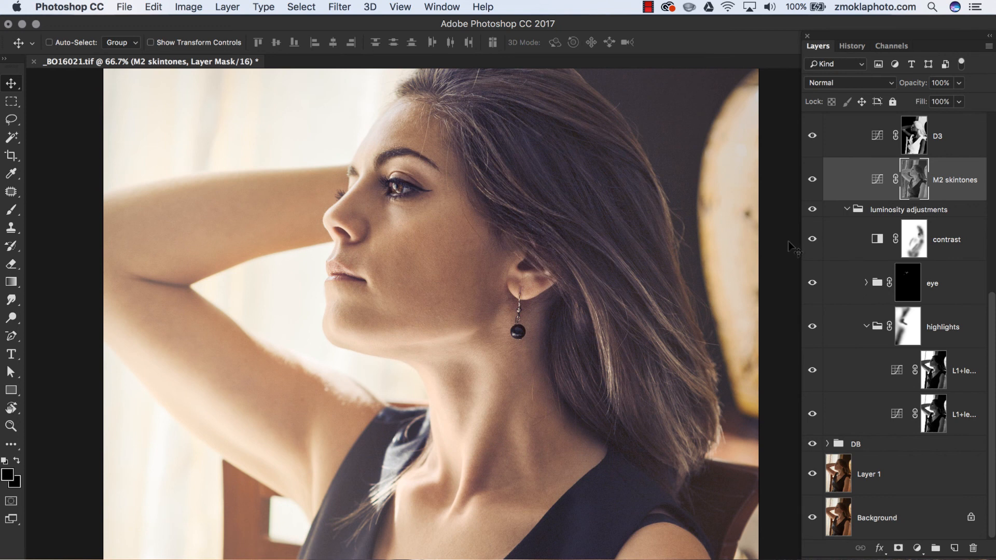
pyautogui.moveTo(790, 230)
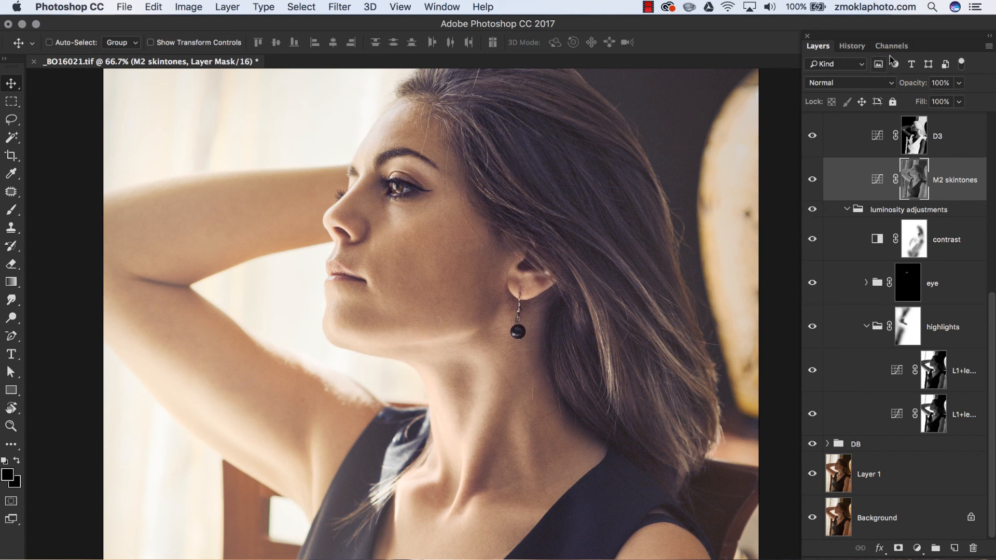
pyautogui.moveTo(826, 66)
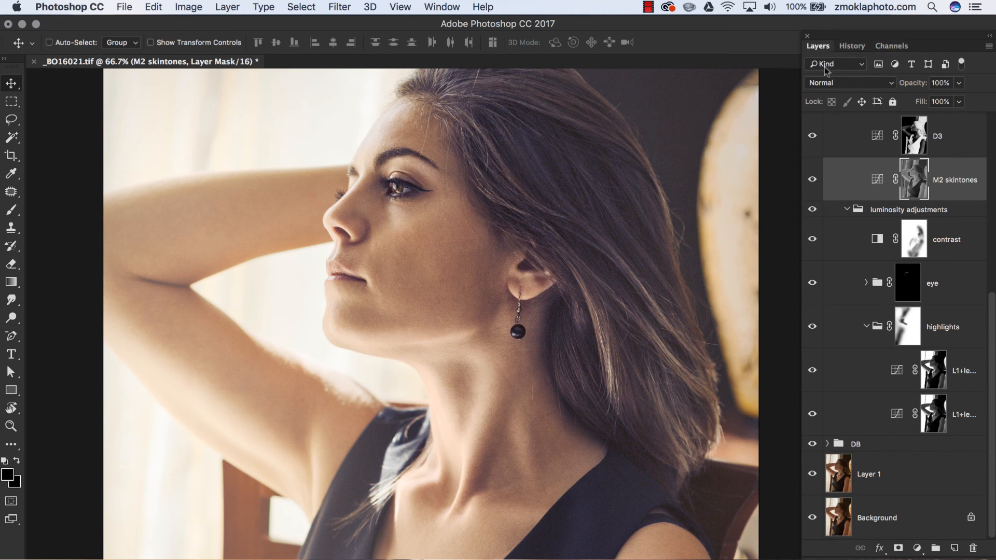